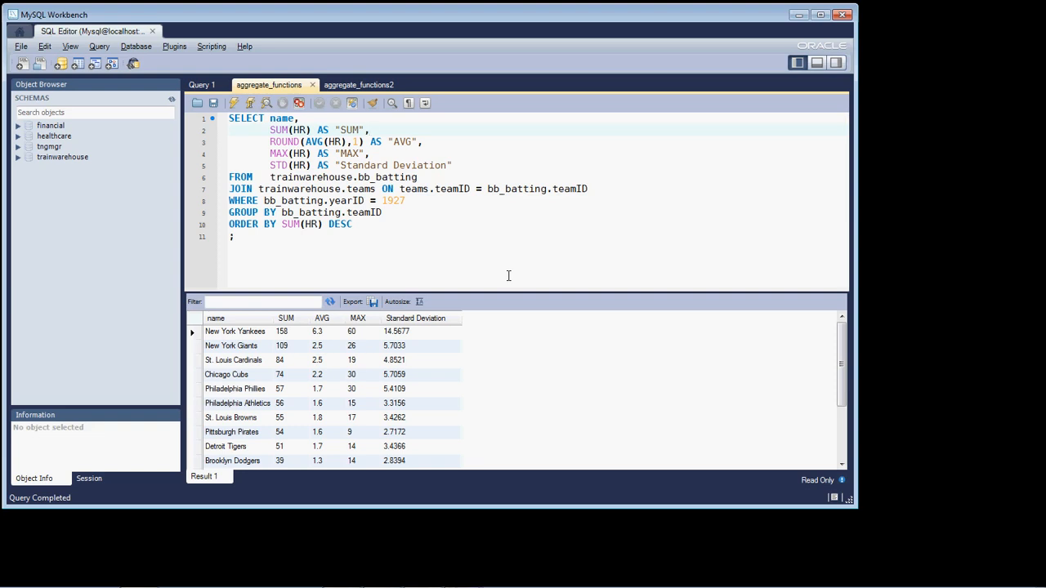
- View the Query 1 per-player 1927 Yankees home-run query and its descending results
{"action": "left_click", "coordinate": [369, 130]}
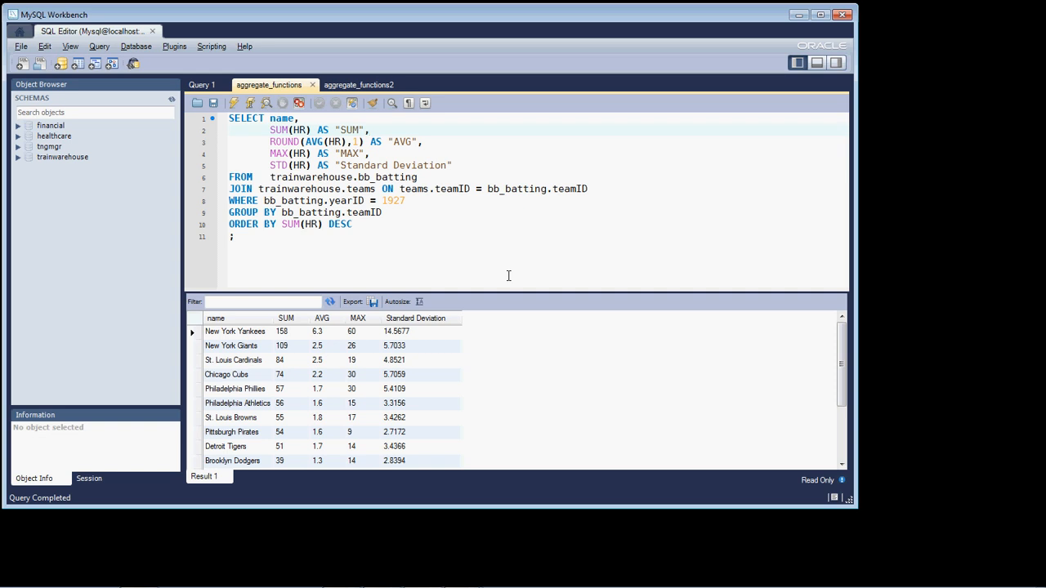
{"action": "left_click", "coordinate": [369, 131]}
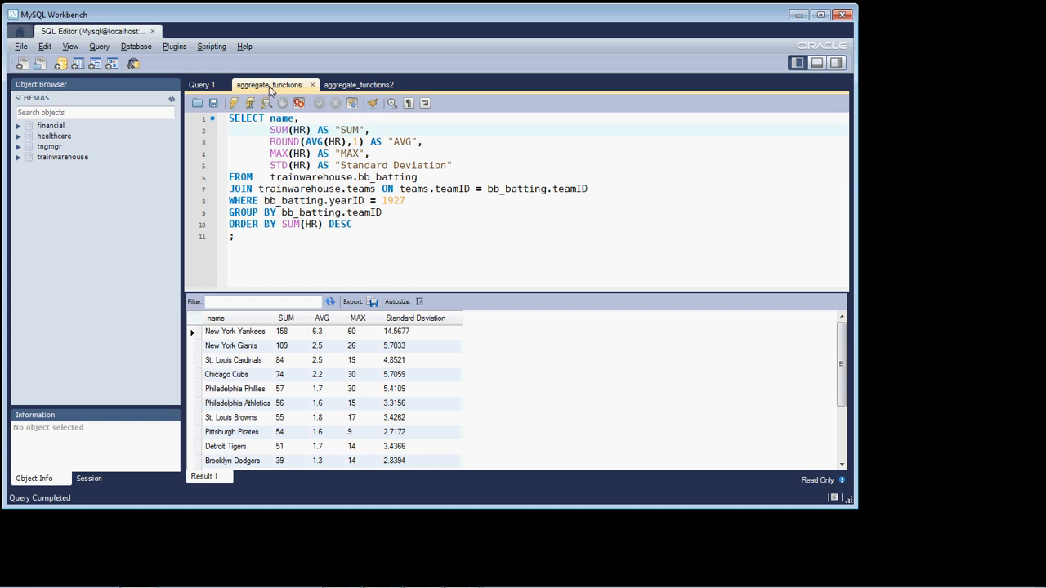
{"action": "left_click", "coordinate": [369, 130]}
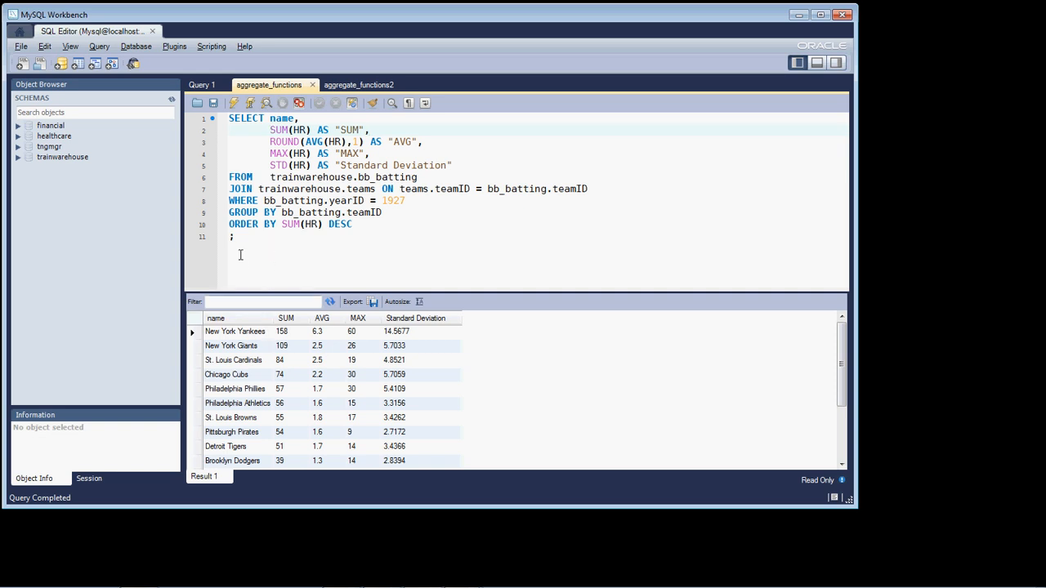
{"action": "left_click", "coordinate": [369, 131]}
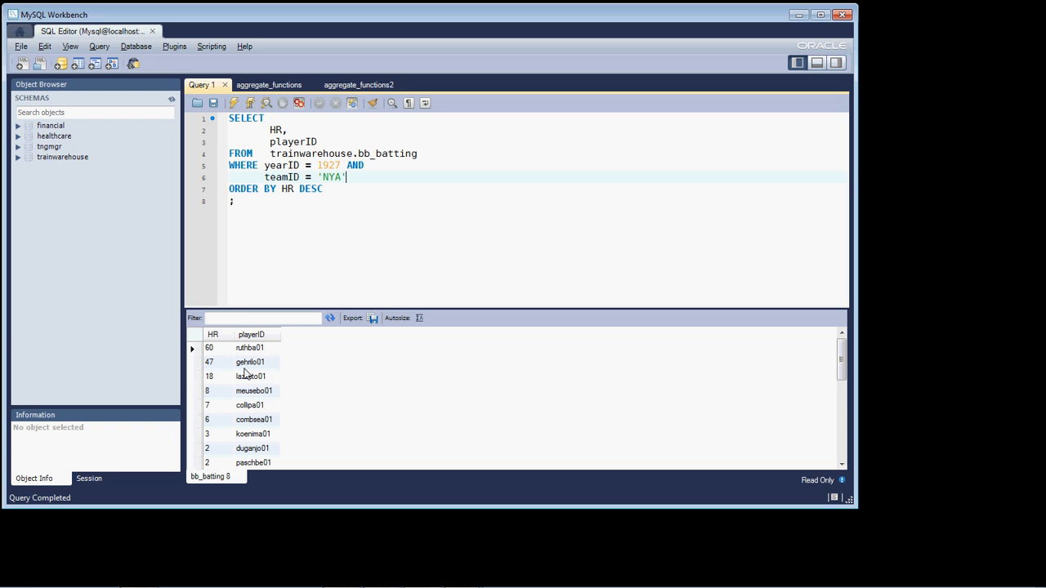
{"action": "mouse_move", "coordinate": [244, 390]}
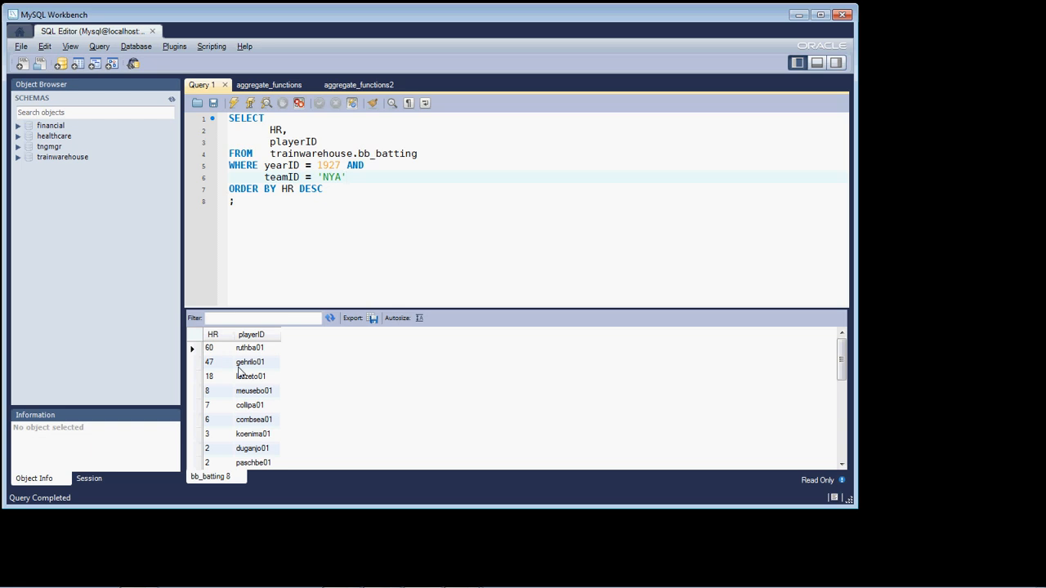
{"action": "left_click", "coordinate": [346, 177]}
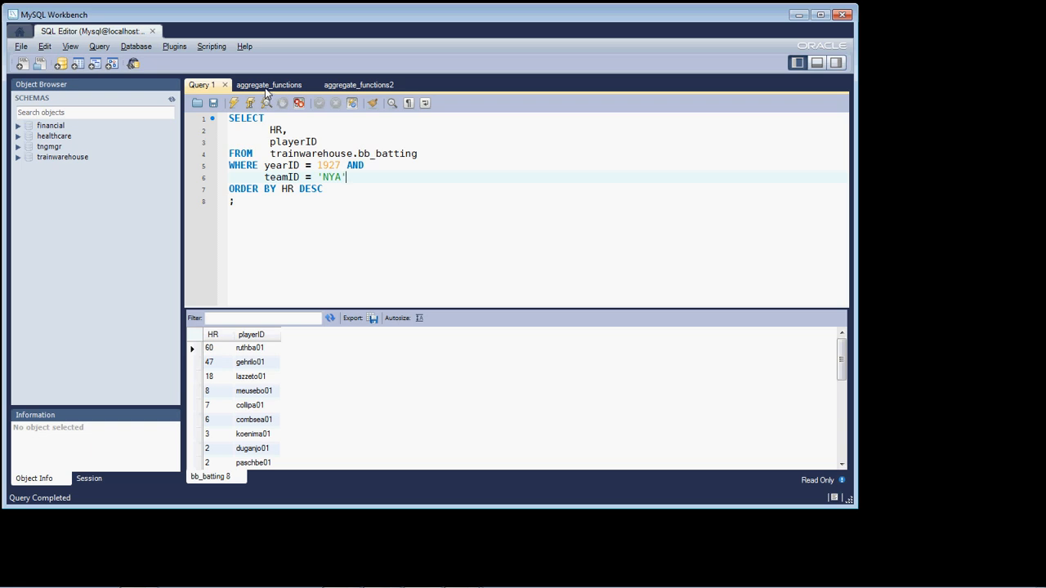
{"action": "left_click", "coordinate": [268, 85]}
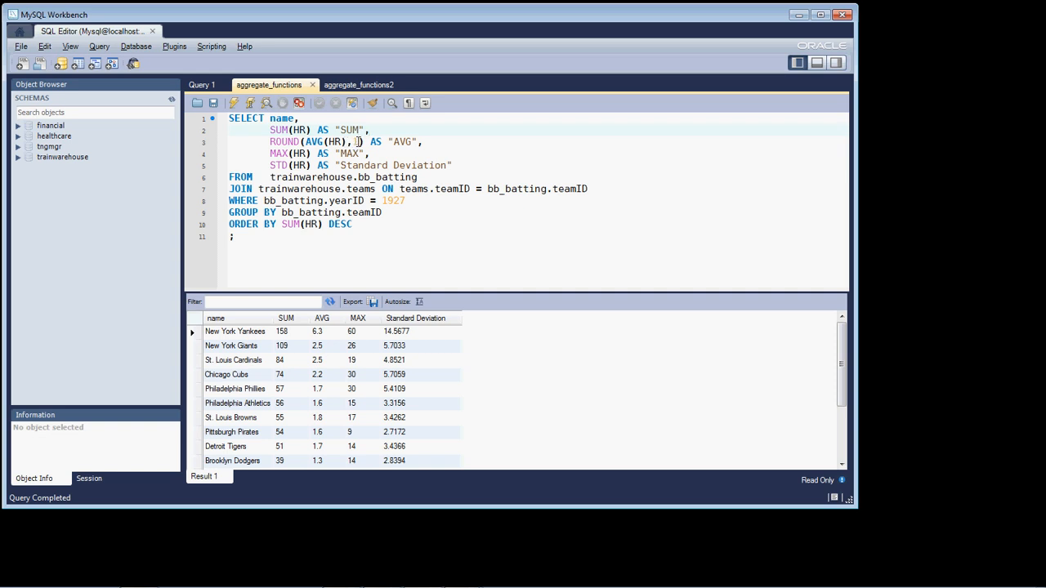
{"action": "type", "text": "1"}
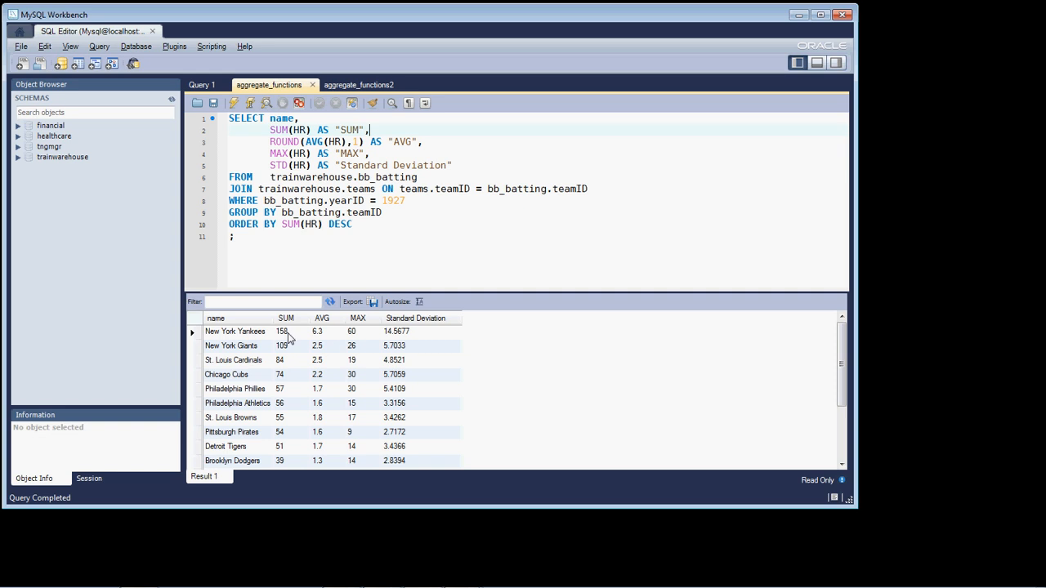
{"action": "mouse_move", "coordinate": [320, 338]}
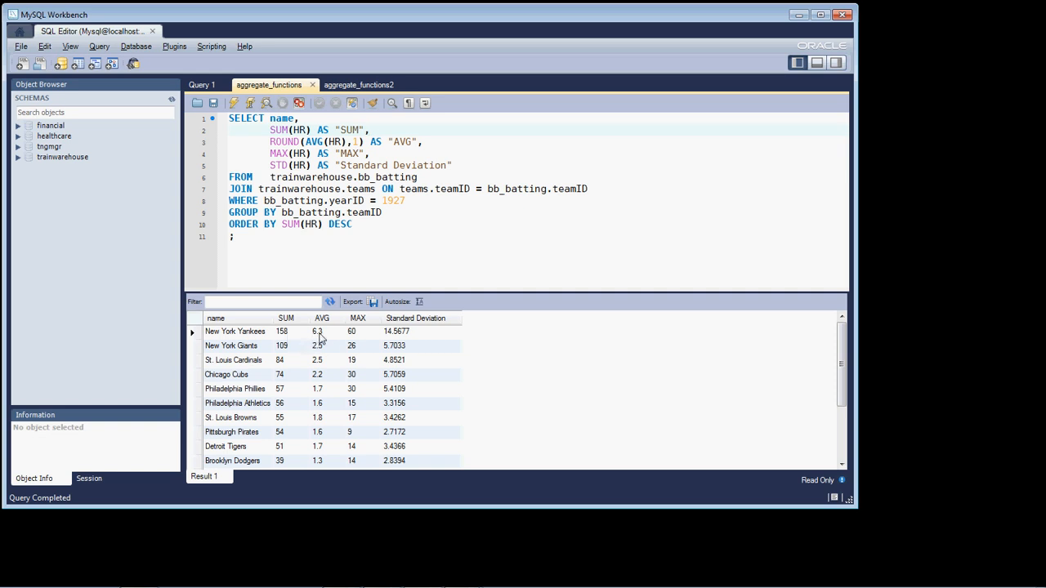
{"action": "left_click", "coordinate": [370, 131]}
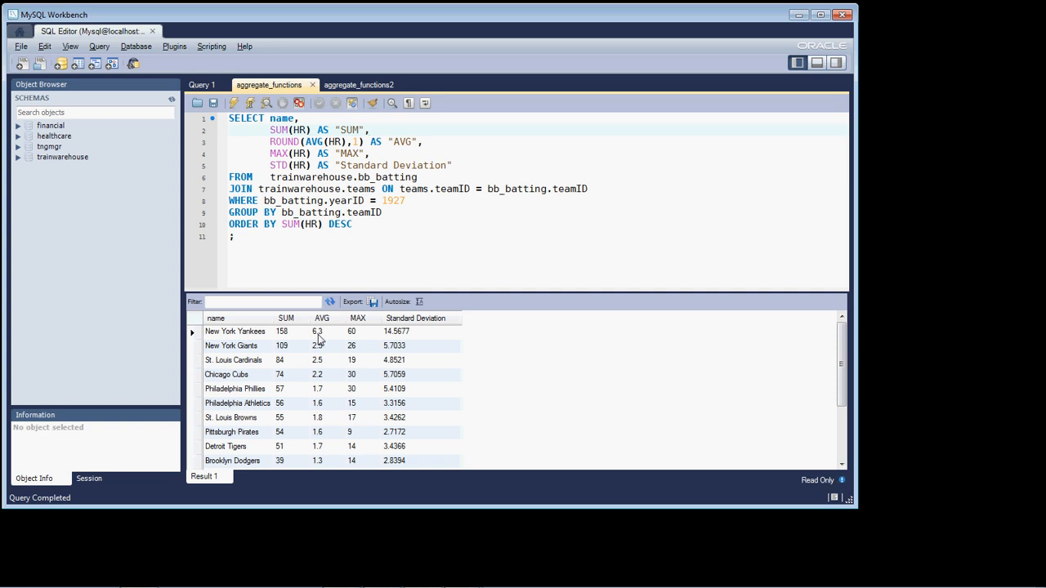
{"action": "left_click", "coordinate": [370, 131]}
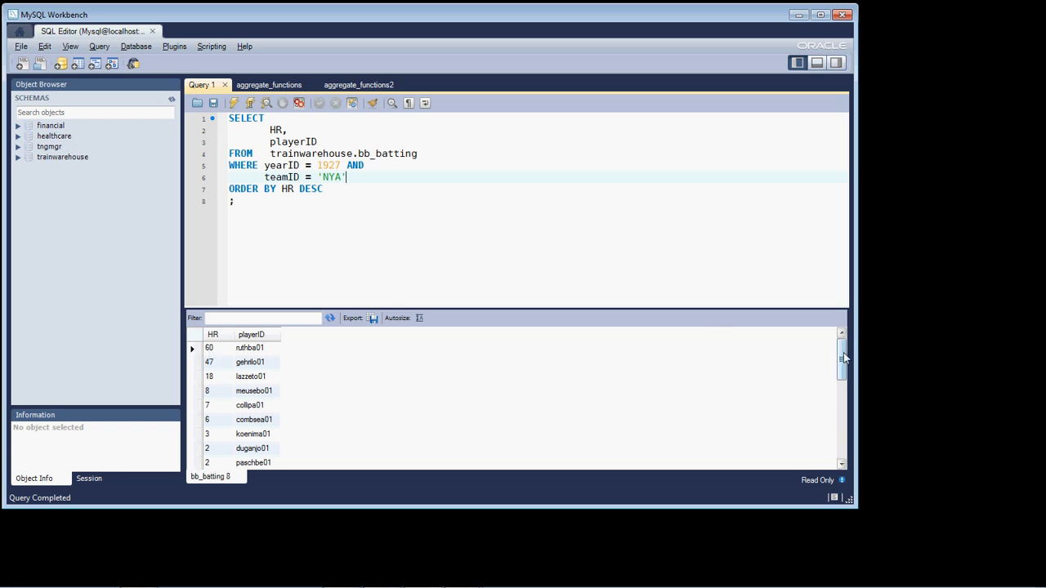
{"action": "scroll", "scroll_direction": "down", "scroll_amount": 3}
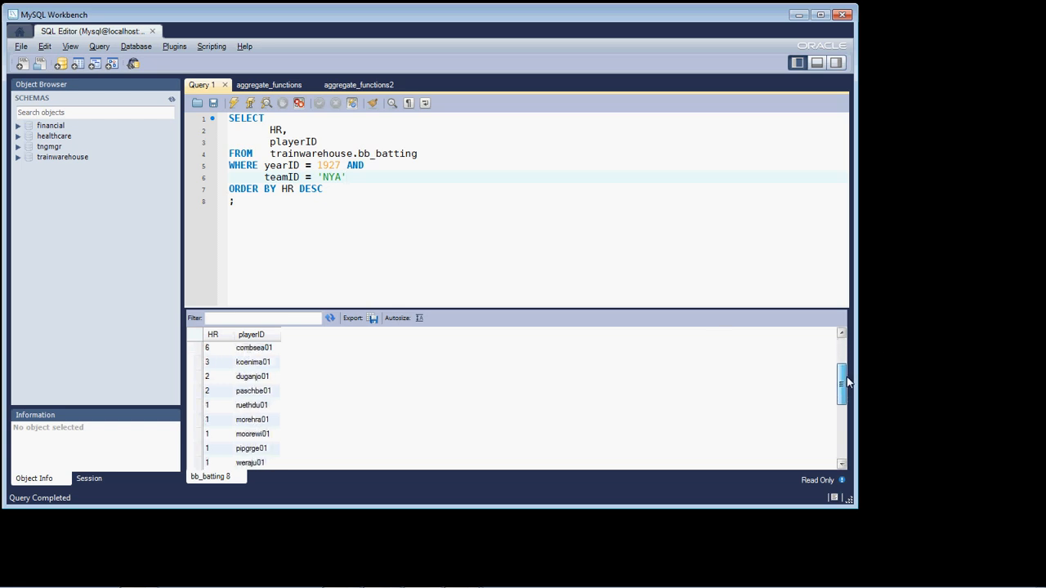
{"action": "left_click_drag", "start_coordinate": [842, 384], "coordinate": [841, 441]}
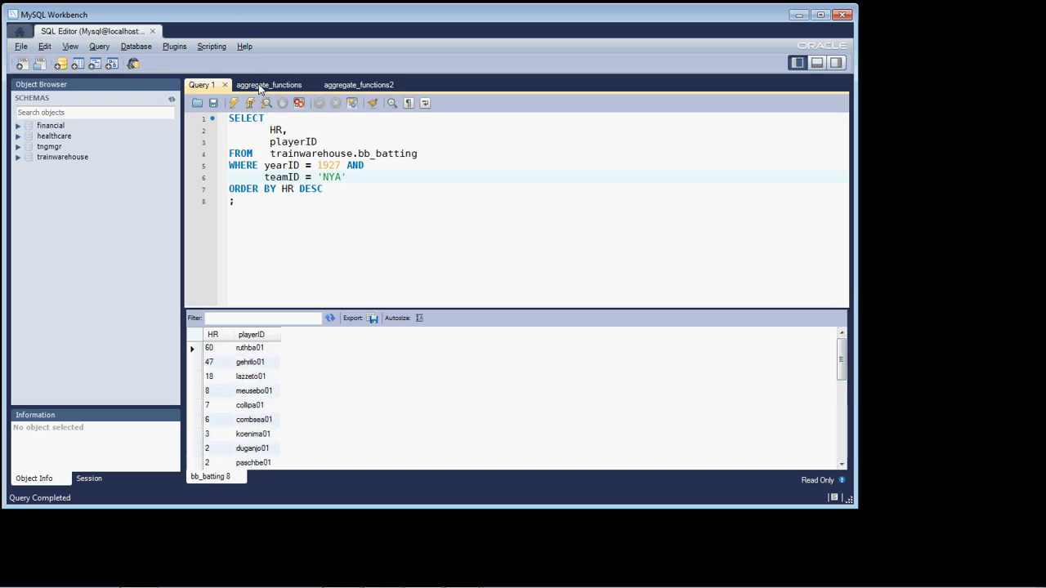
{"action": "left_click", "coordinate": [268, 85]}
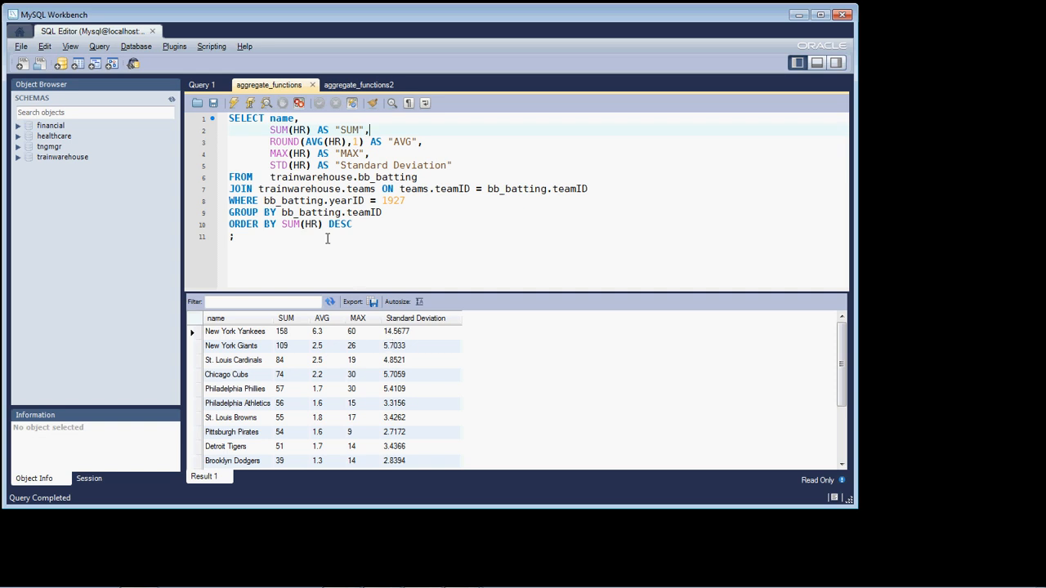
{"action": "mouse_move", "coordinate": [249, 160]}
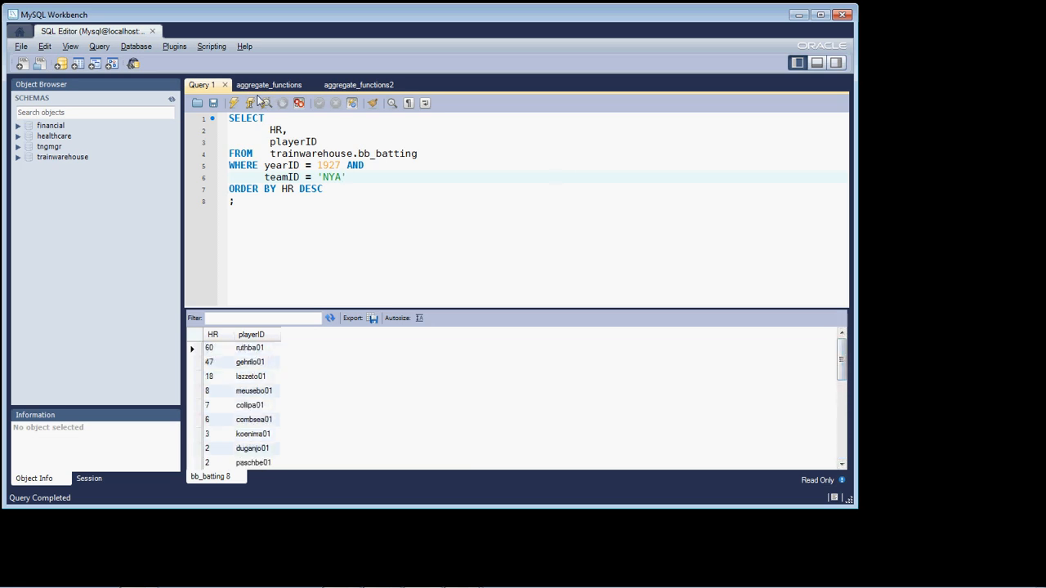
- Return to the team home-run aggregate query and highlight SUM in its ORDER BY clause
{"action": "left_click", "coordinate": [268, 85]}
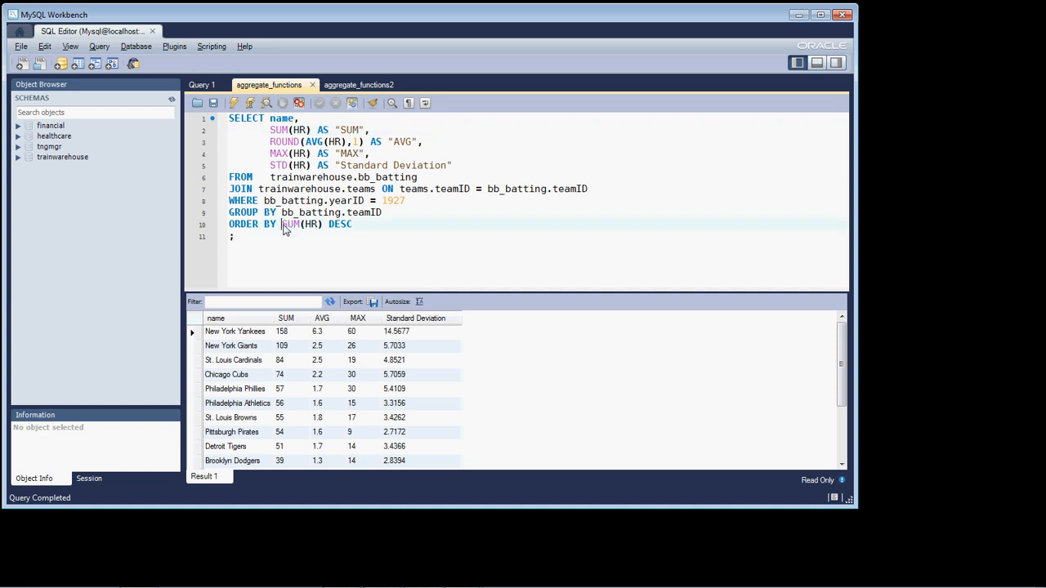
{"action": "double_click", "coordinate": [291, 223]}
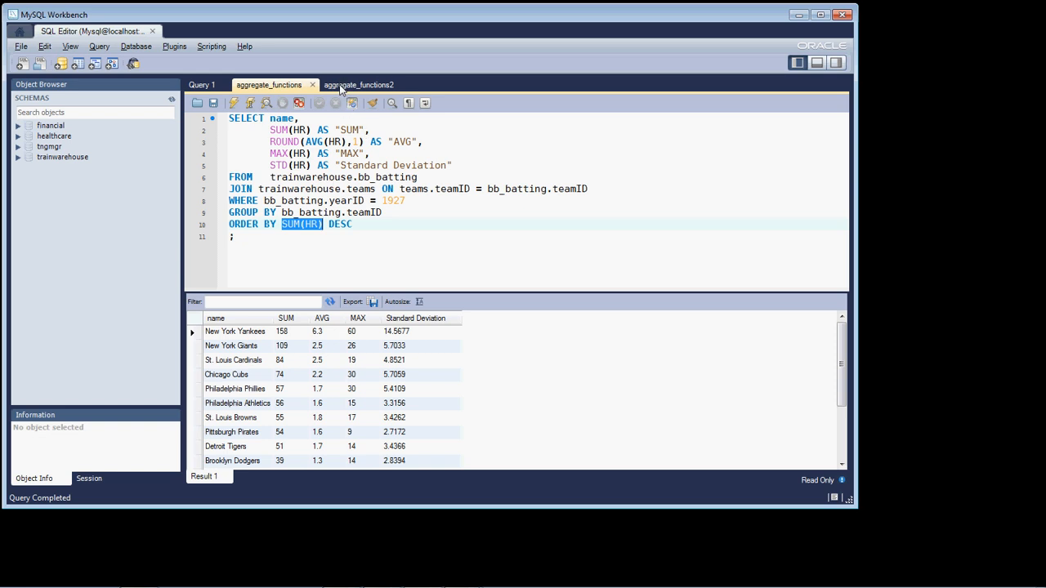
- View the monthly ABT securities min, max, average and deviation query with its result grid
{"action": "left_click", "coordinate": [358, 85]}
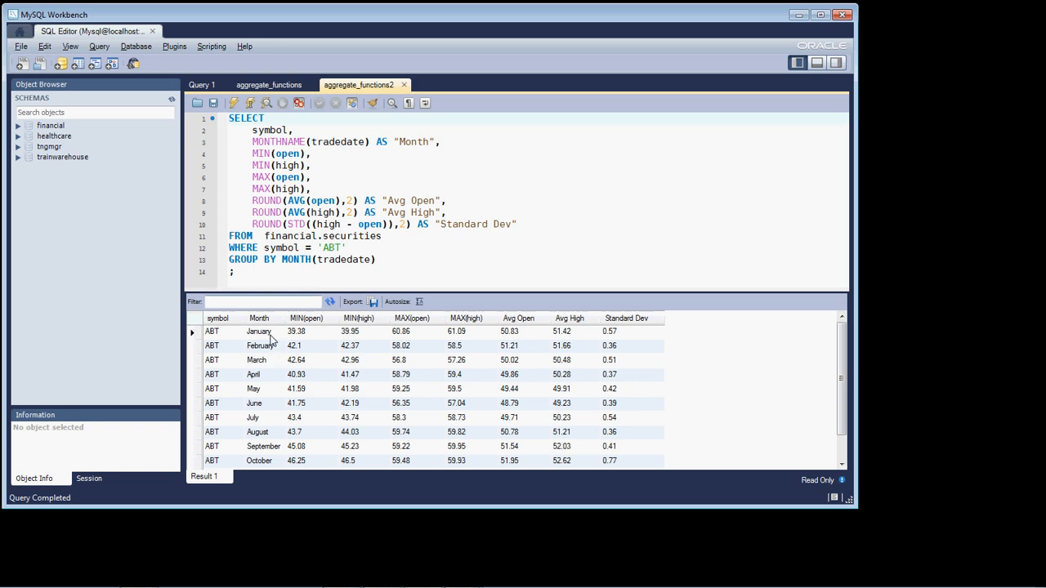
{"action": "mouse_move", "coordinate": [265, 466]}
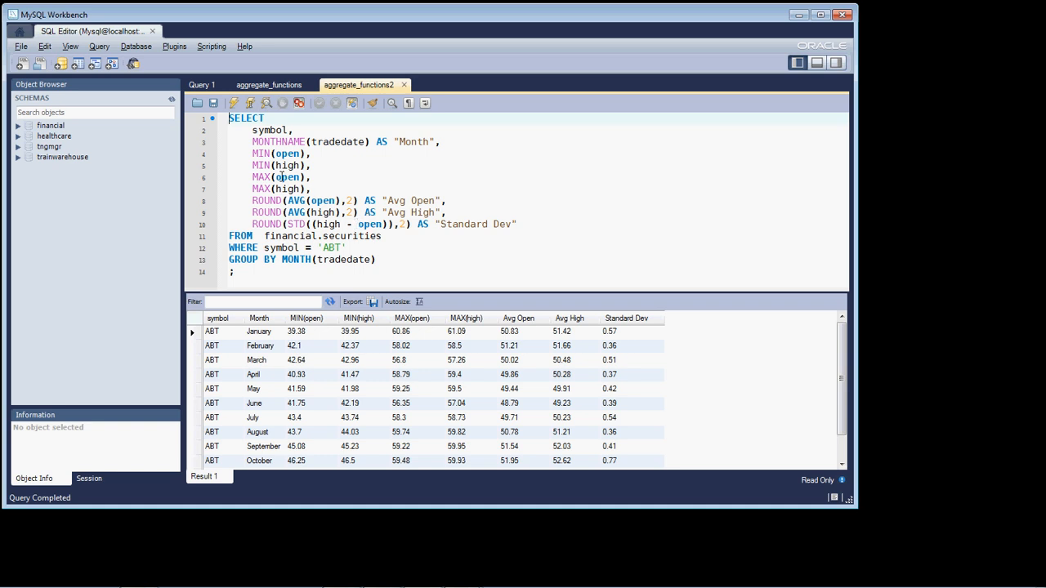
{"action": "mouse_move", "coordinate": [369, 228]}
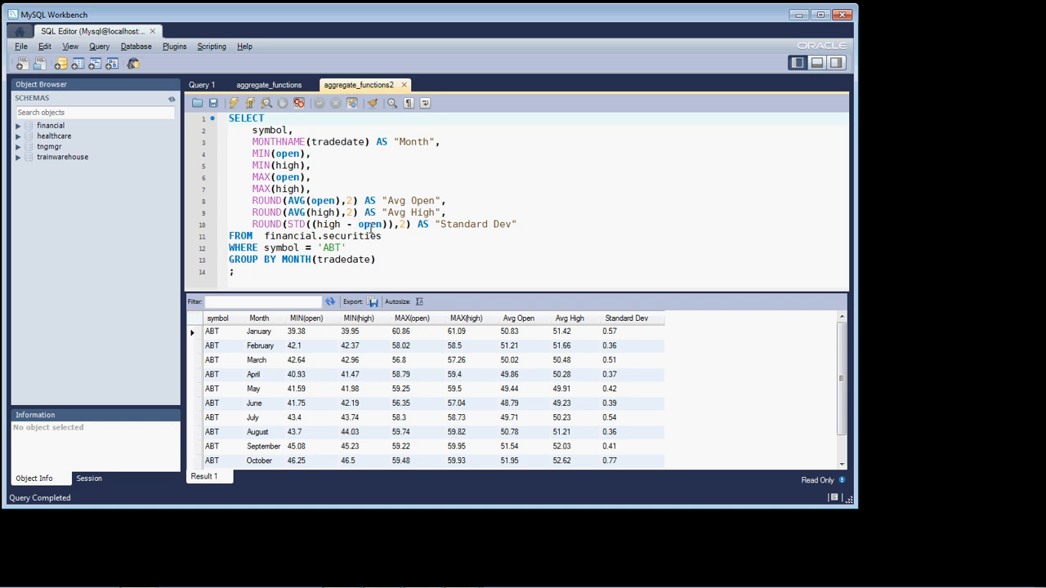